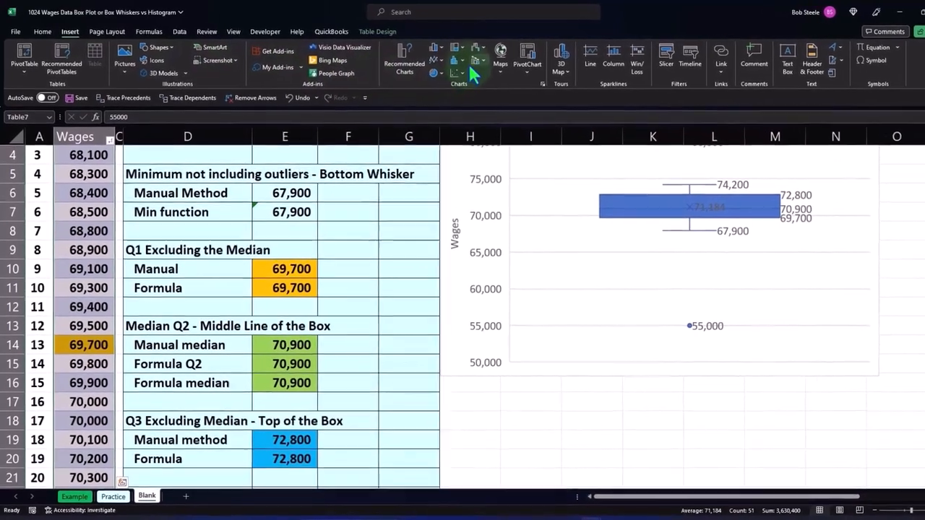
- Insert a histogram of the Wages column below the box plot and delete its title
left_click(478, 64)
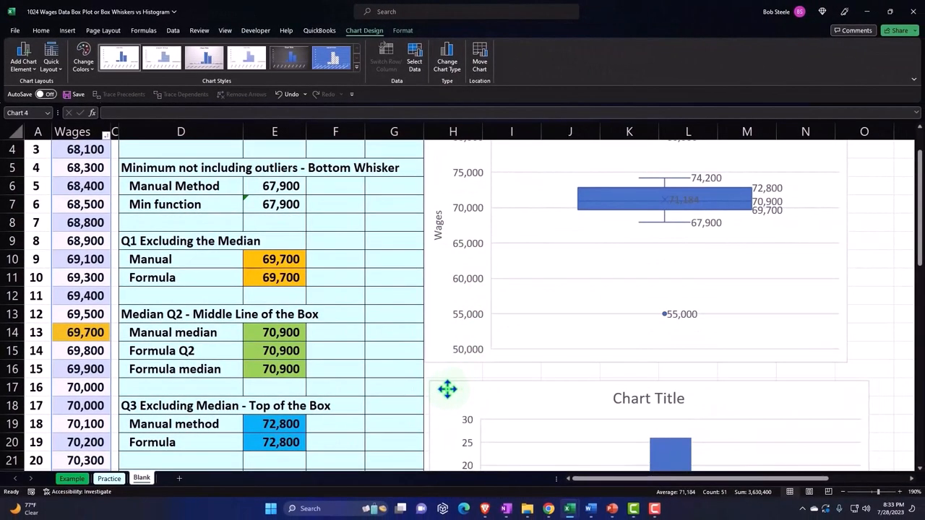
scroll("up", 3)
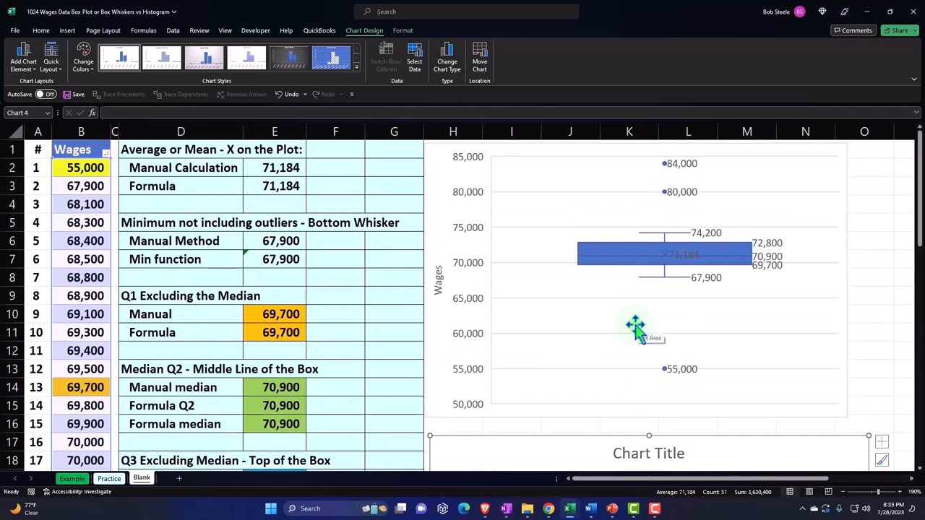
mouse_move(647, 300)
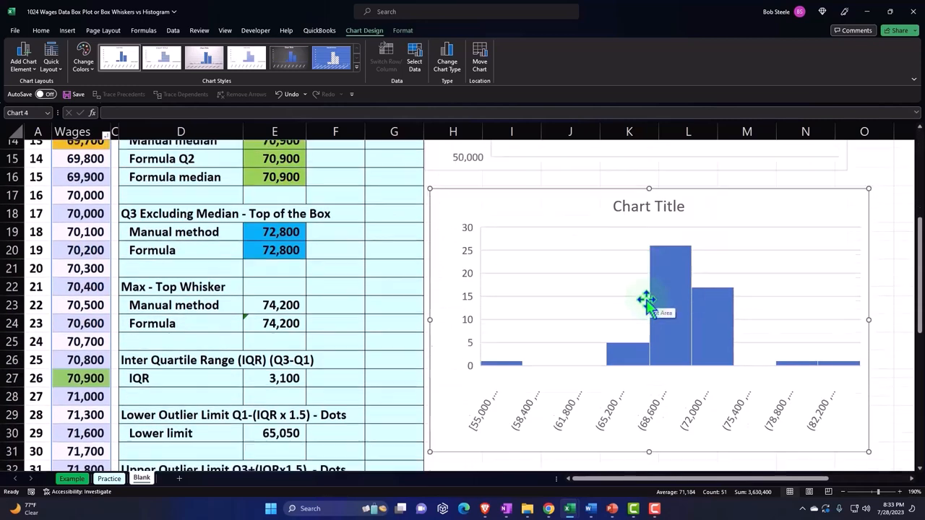
scroll("down", 3)
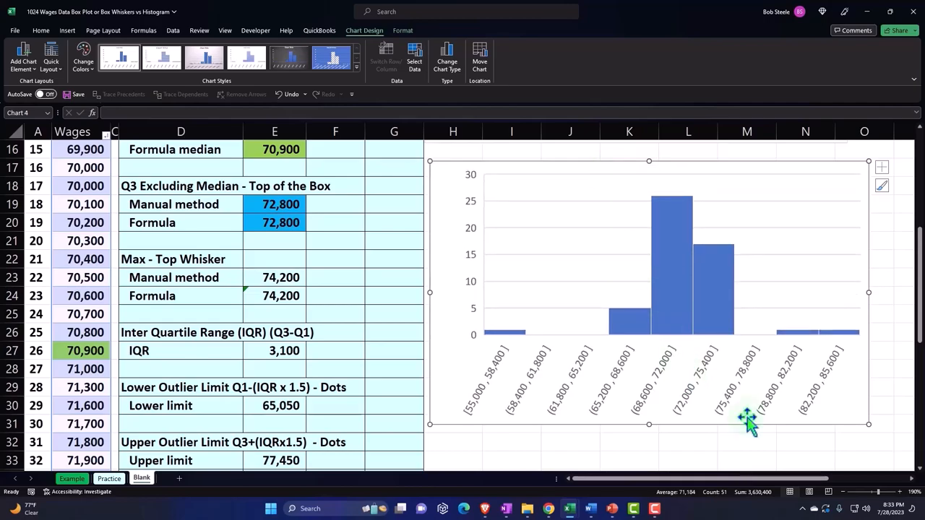
- Stretch the histogram rightward and downward to roughly the box plot's width
left_click(771, 456)
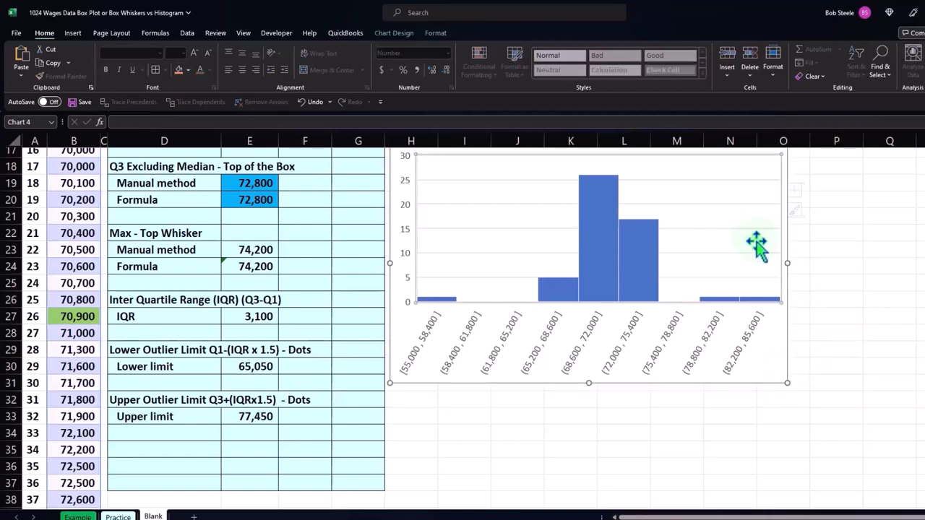
mouse_move(788, 381)
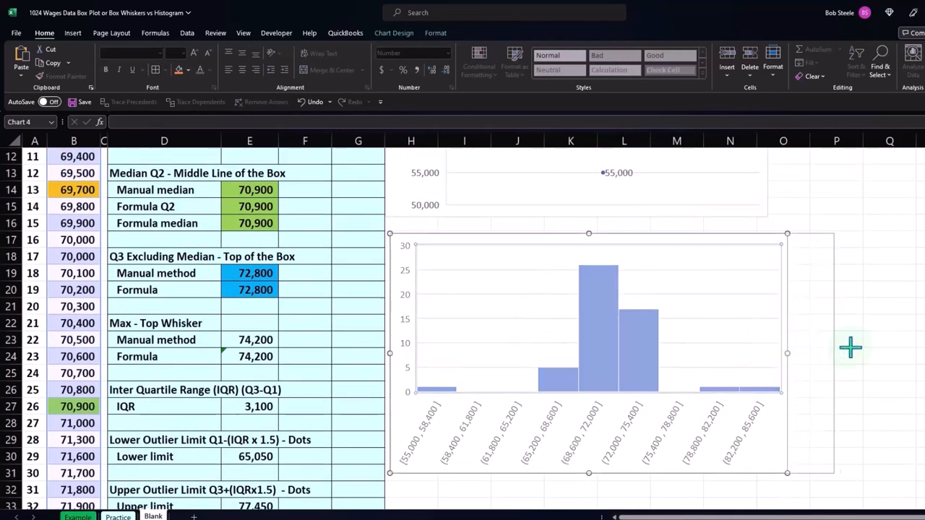
left_click_drag(787, 354, 921, 353)
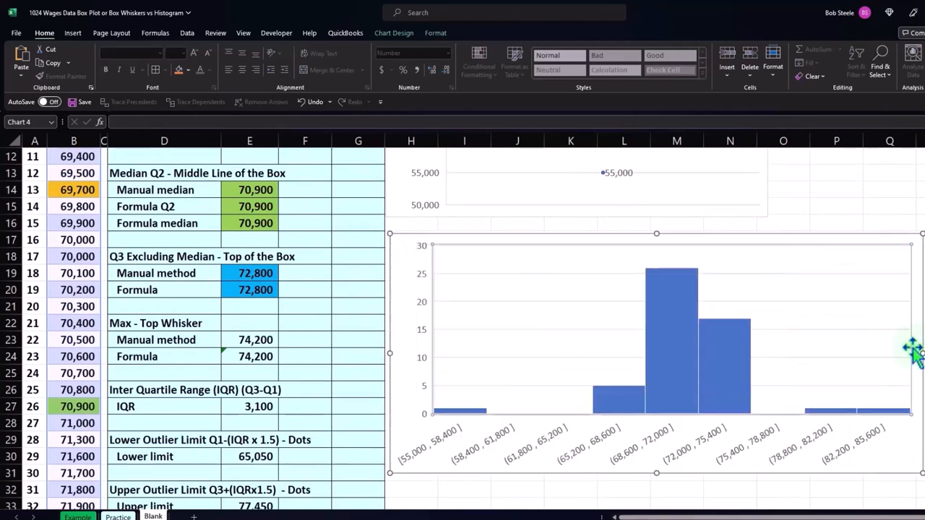
left_click_drag(656, 473, 656, 502)
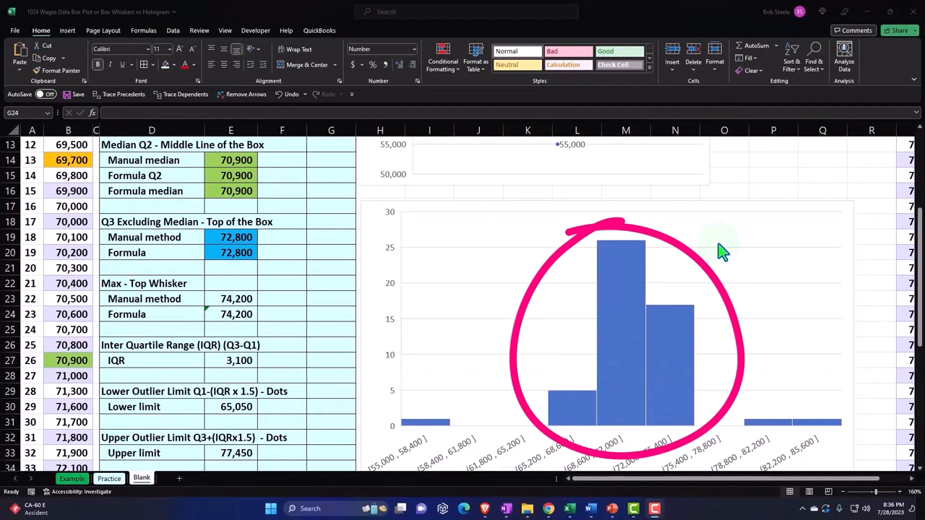
mouse_move(665, 304)
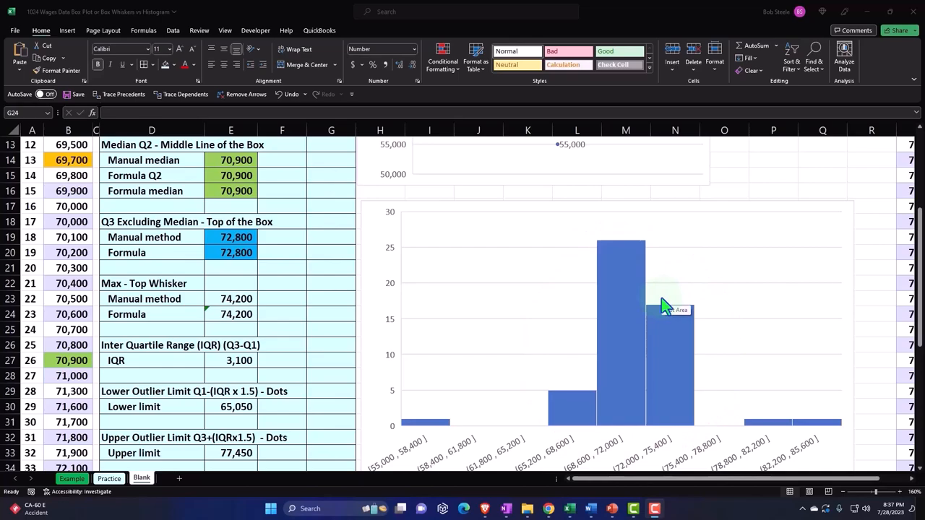
- Scroll to compare the box plot's quartiles with the histogram's 55,000–85,600 bins
scroll("up", 3)
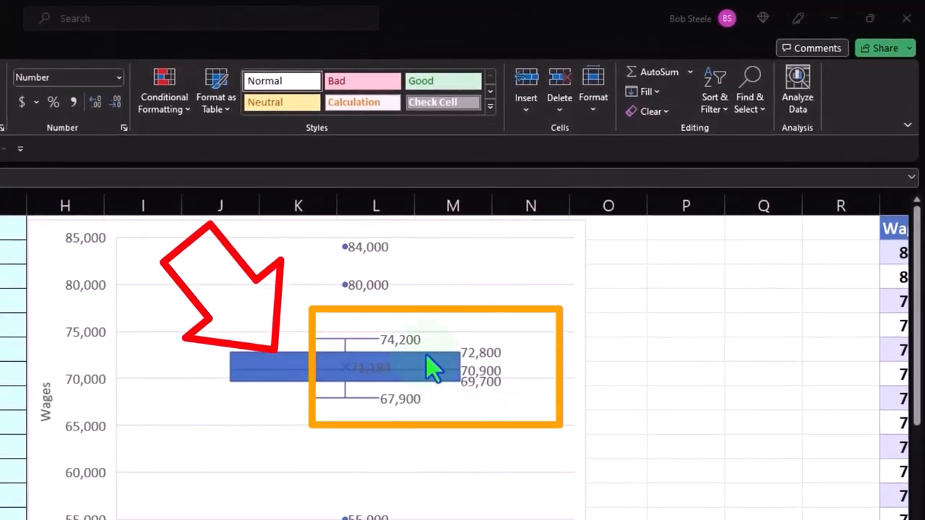
mouse_move(434, 365)
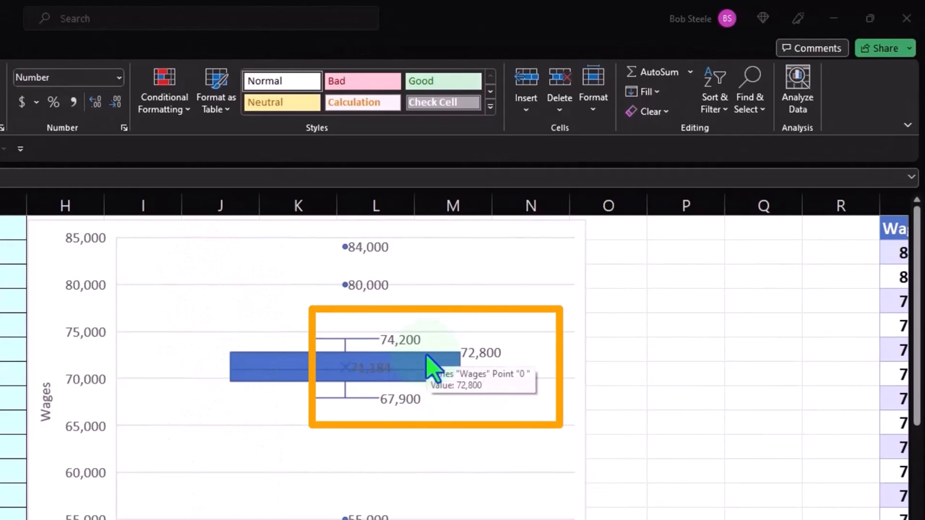
mouse_move(444, 289)
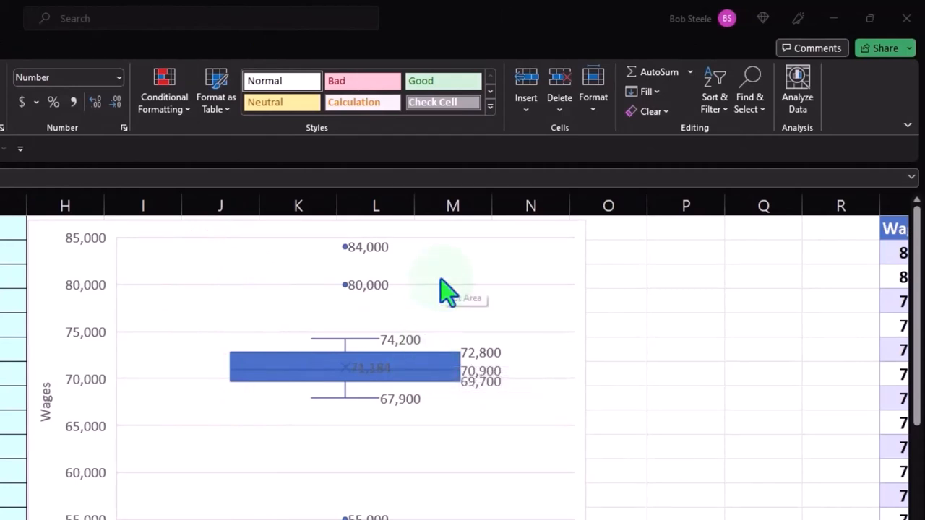
scroll("down", 3)
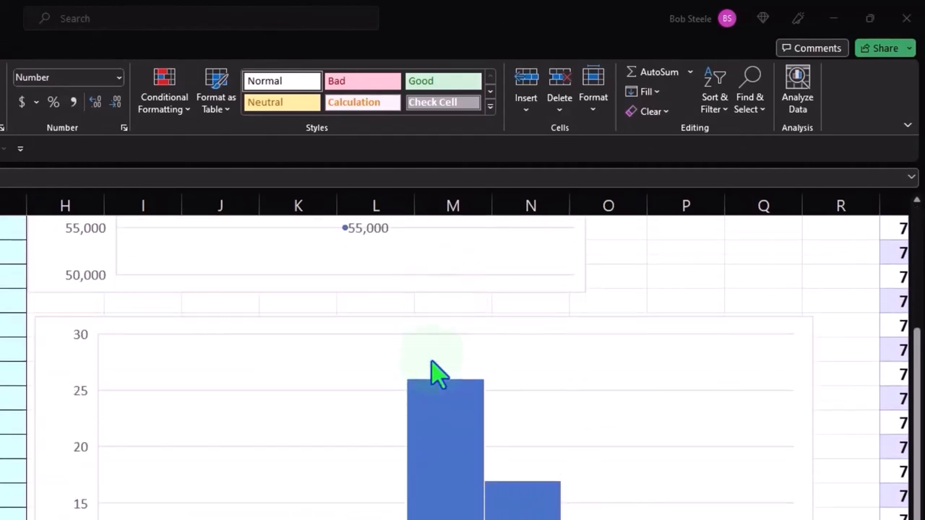
mouse_move(439, 451)
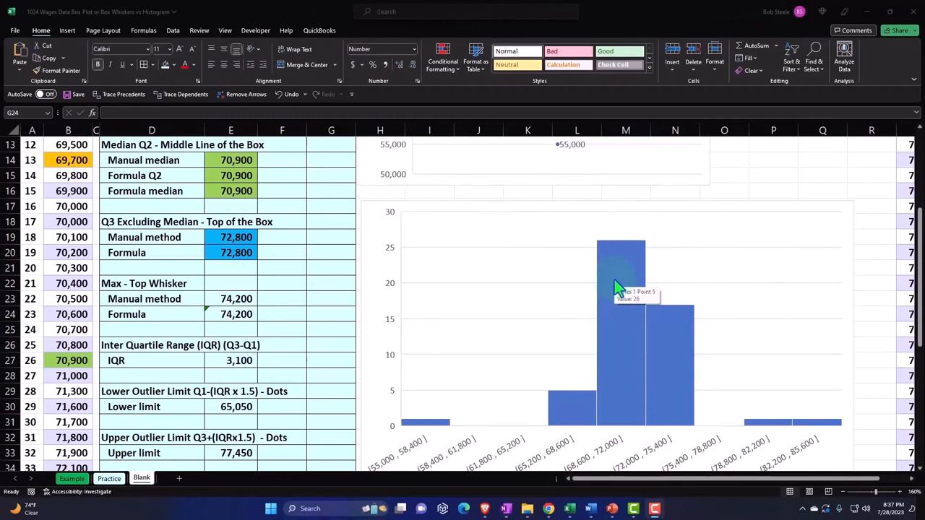
mouse_move(497, 275)
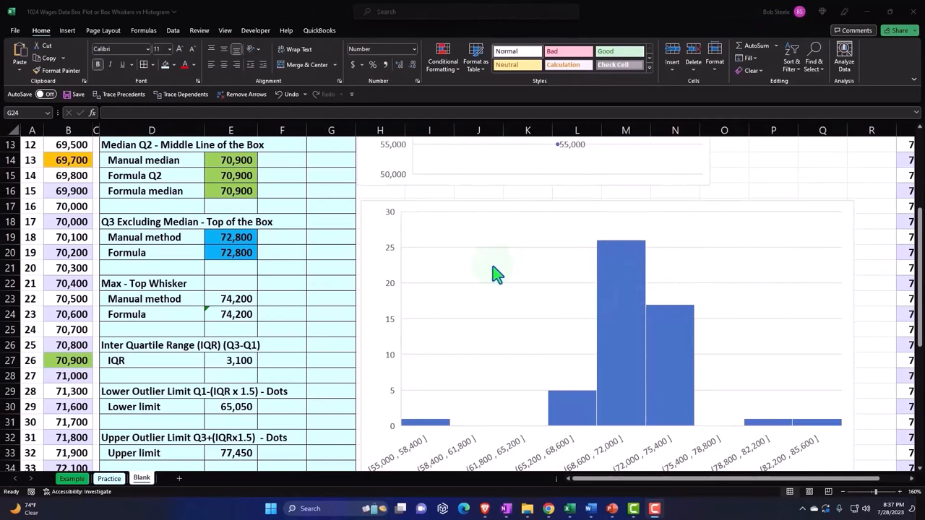
mouse_move(454, 271)
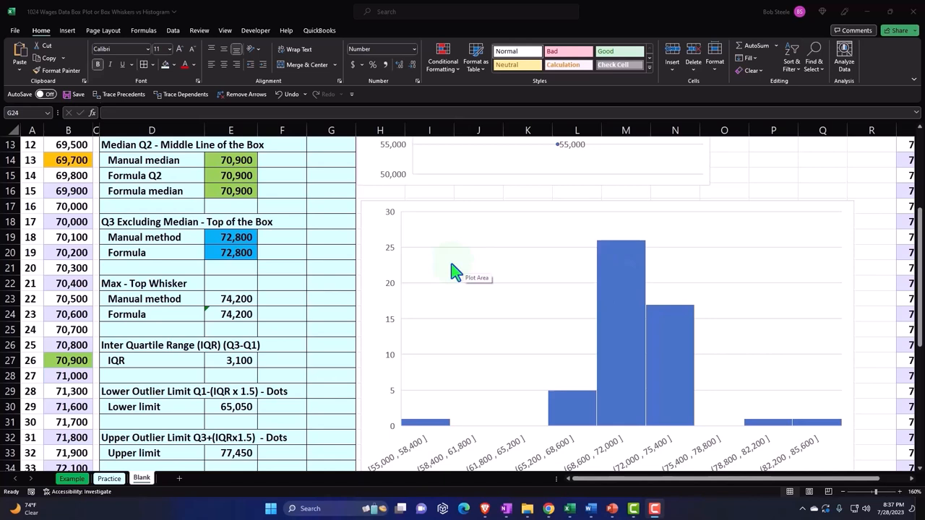
mouse_move(740, 324)
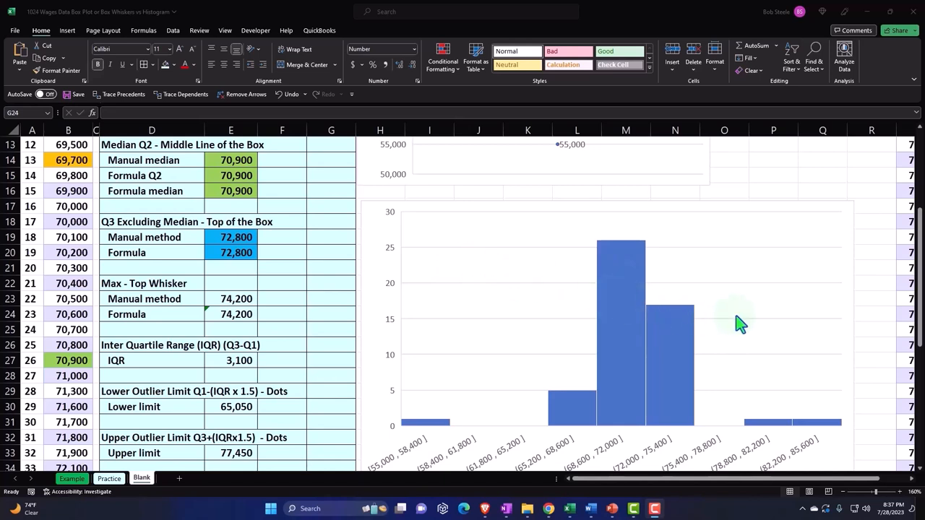
mouse_move(739, 323)
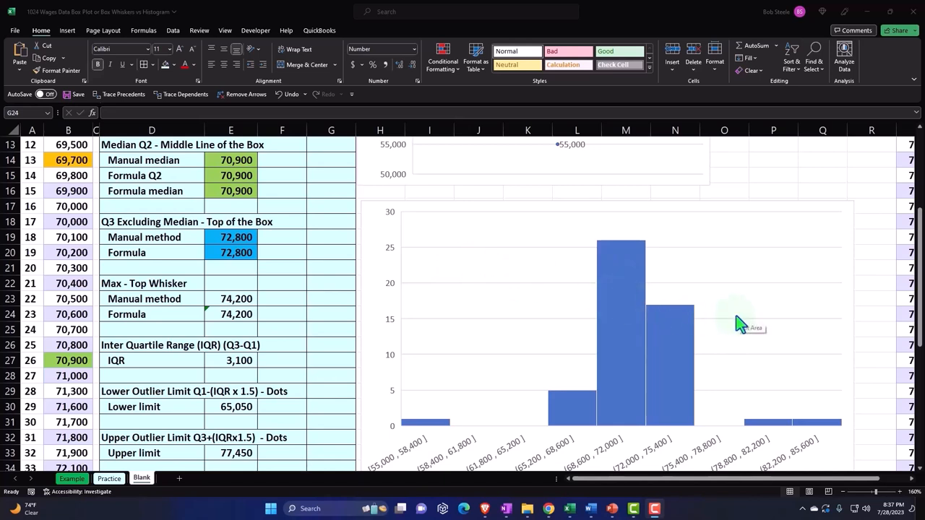
mouse_move(678, 320)
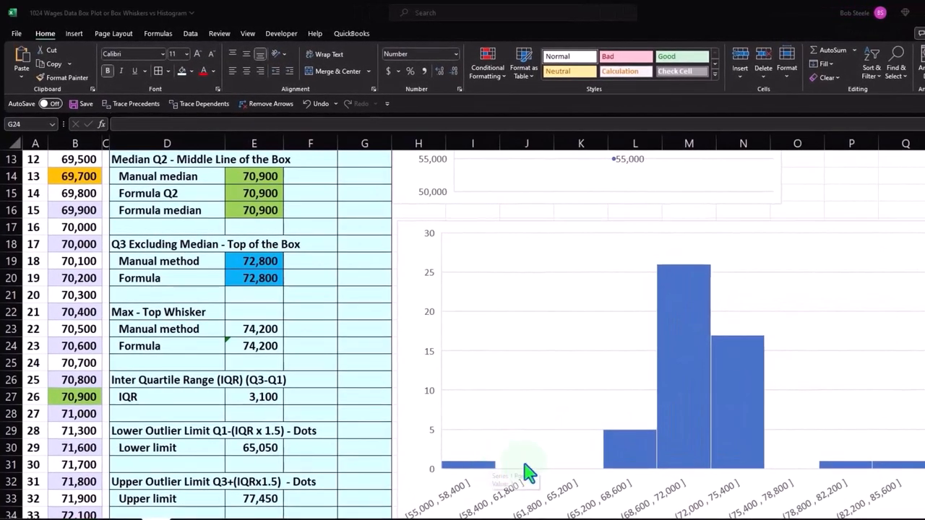
mouse_move(859, 477)
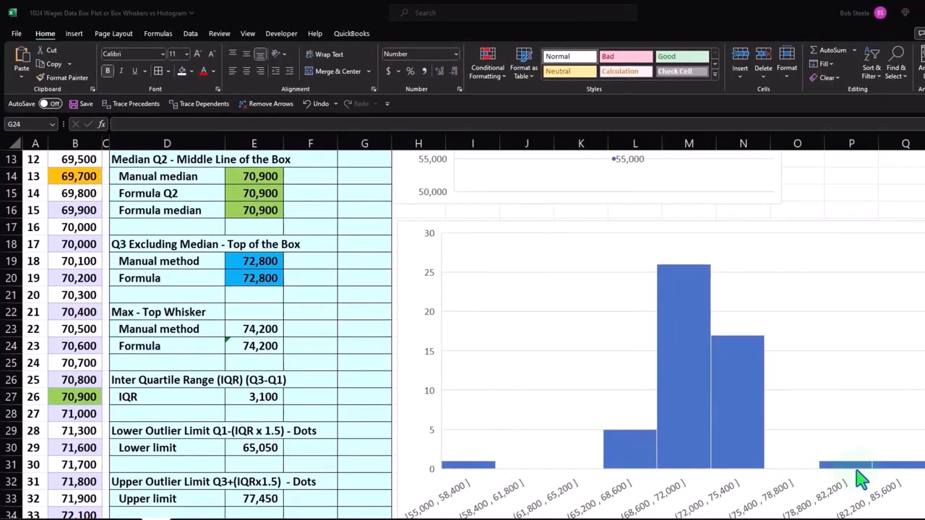
mouse_move(860, 473)
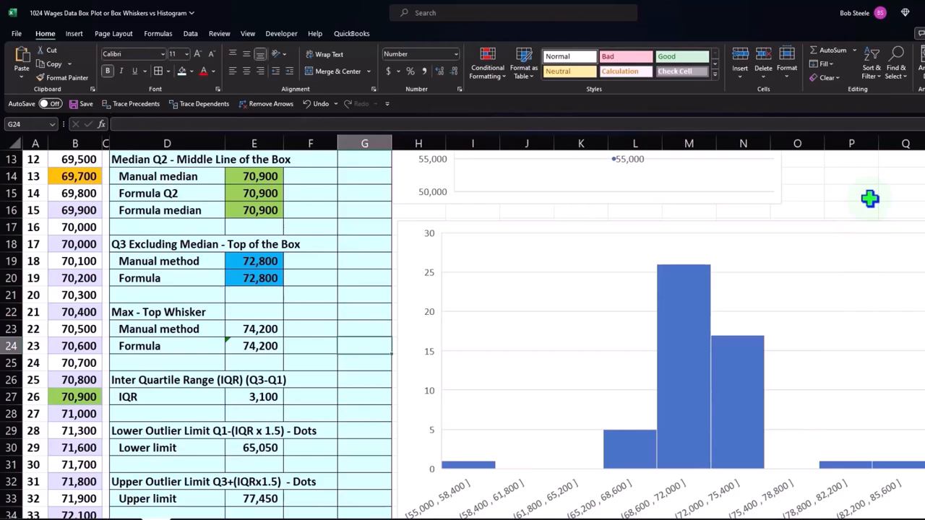
- Select the histogram and browse Chart Design's Quick Layout and Chart Styles options
left_click(850, 193)
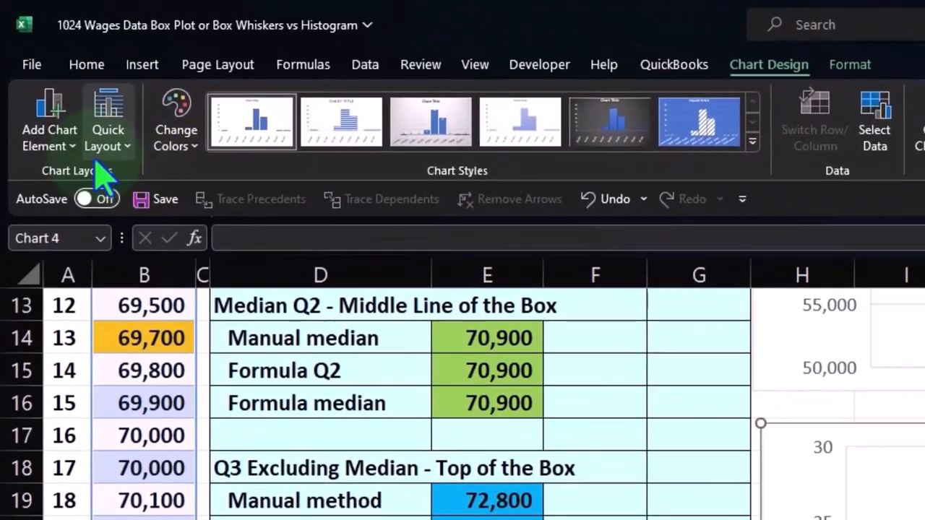
left_click(49, 120)
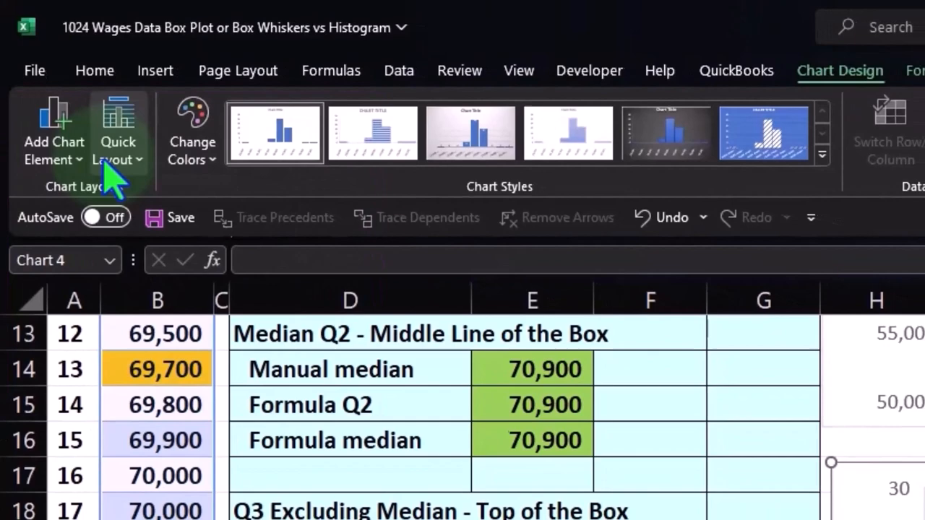
left_click(192, 133)
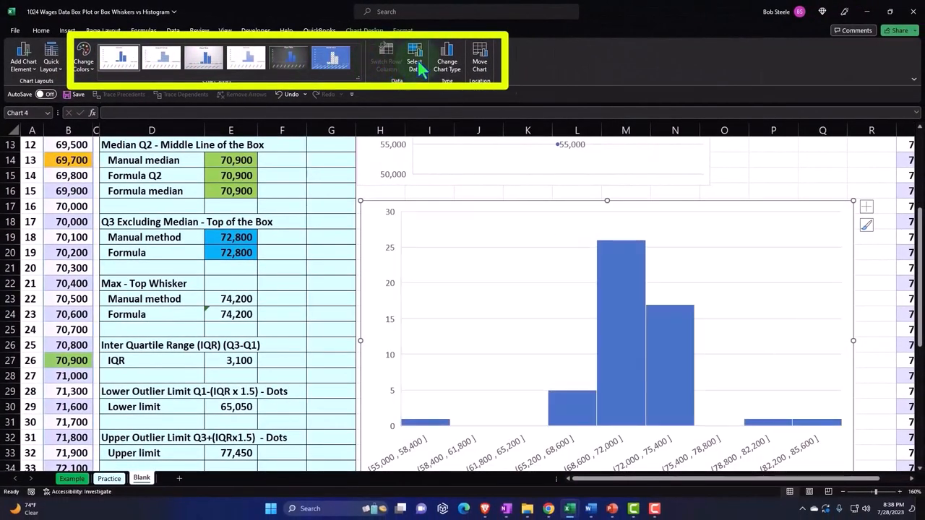
left_click(386, 58)
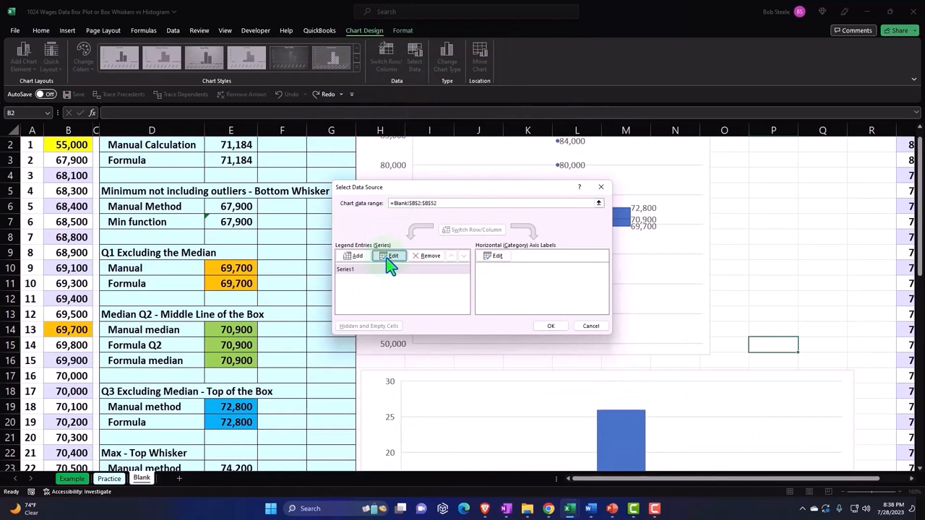
left_click(392, 256)
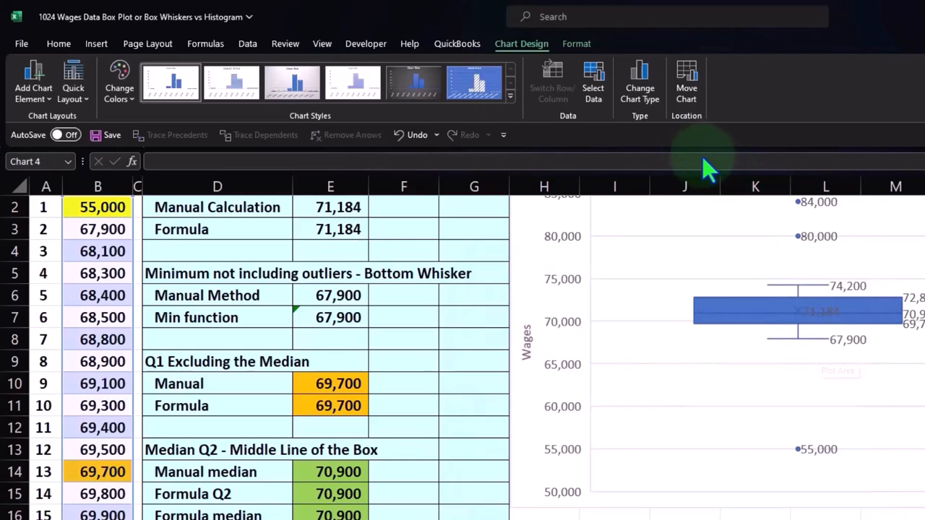
left_click(578, 43)
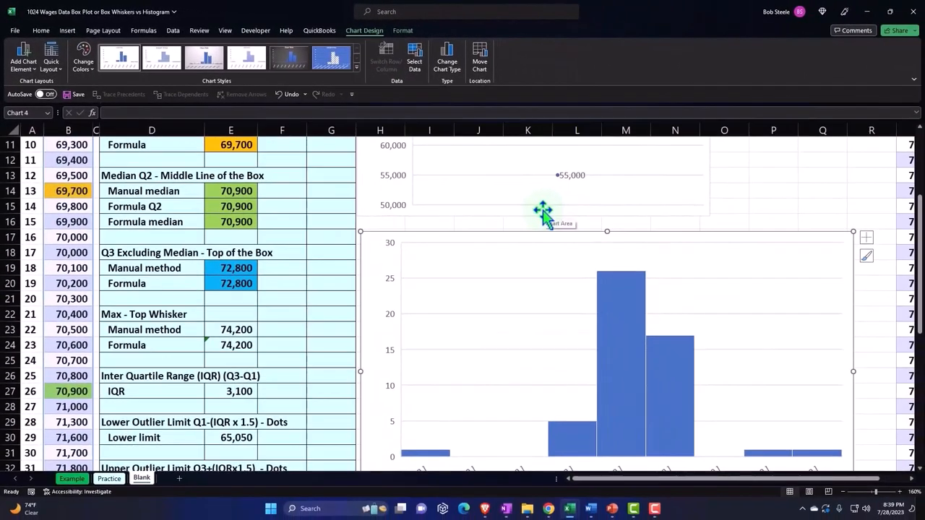
mouse_move(490, 229)
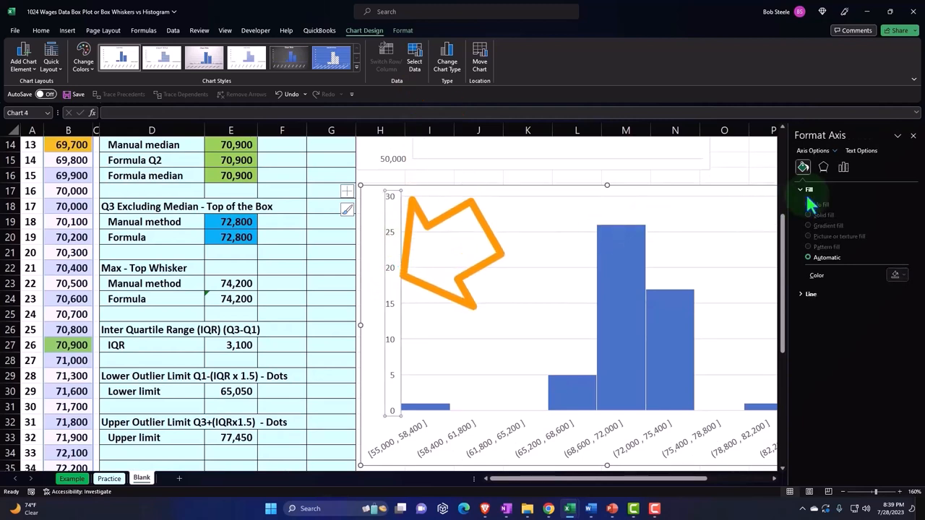
- Show the Axis Options settings for the histogram's horizontal axis
left_click(843, 167)
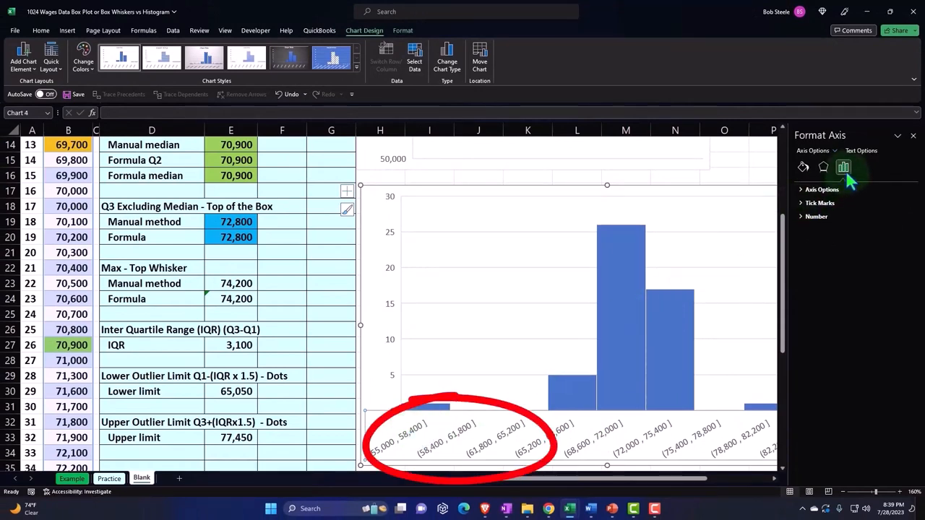
mouse_move(843, 167)
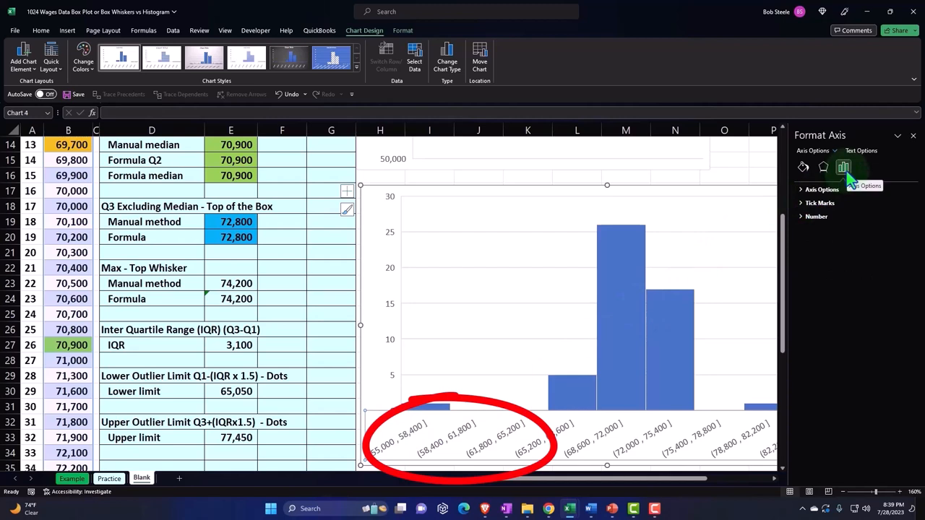
- Expand Bins to review automatic binning: width 3400, 9 bins
left_click(822, 189)
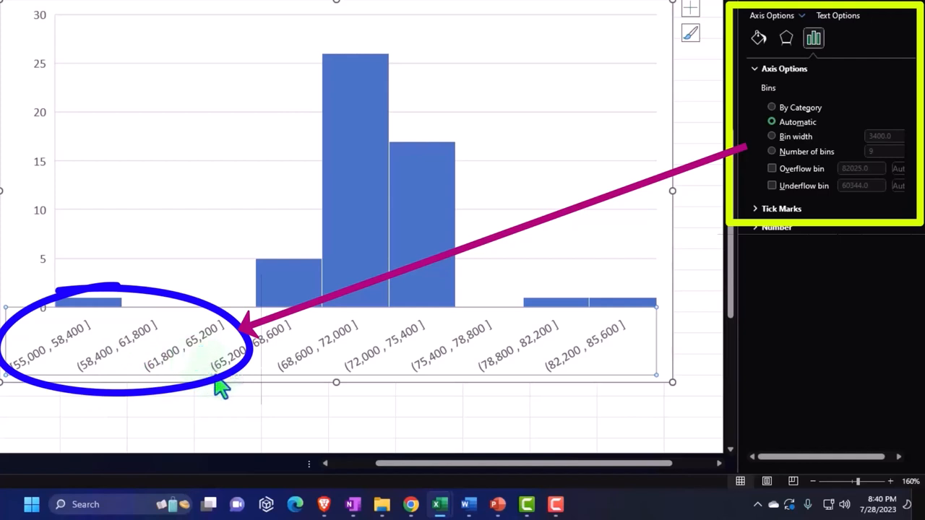
mouse_move(224, 387)
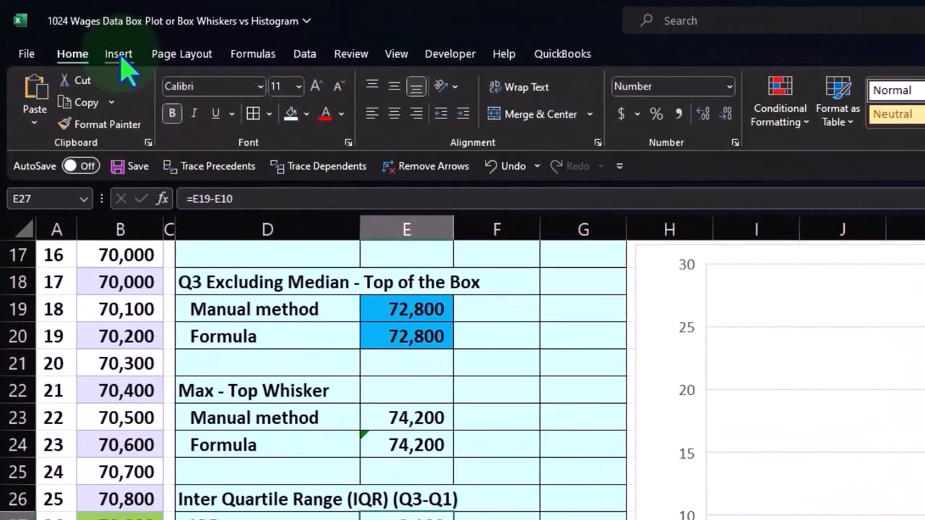
- Browse the Insert tab's column chart choices and dismiss them without inserting
left_click(119, 53)
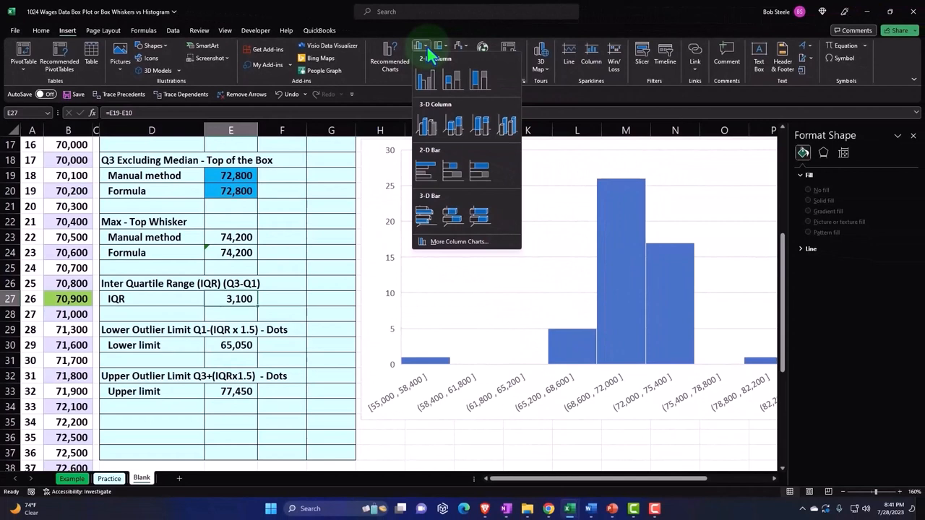
left_click(281, 262)
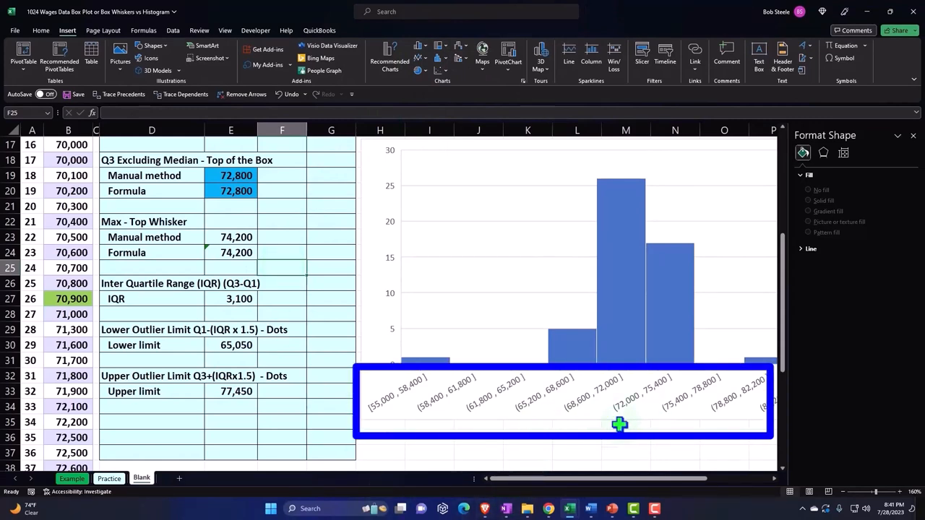
mouse_move(396, 226)
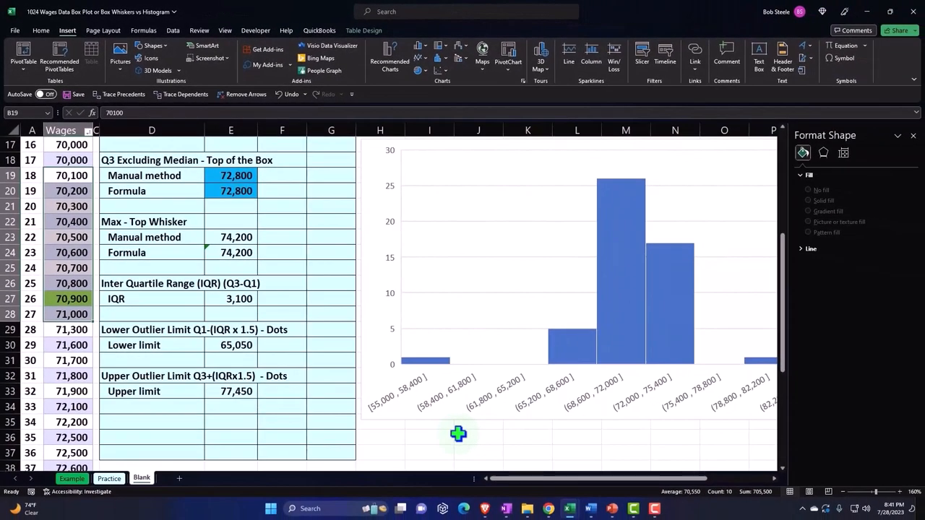
mouse_move(392, 420)
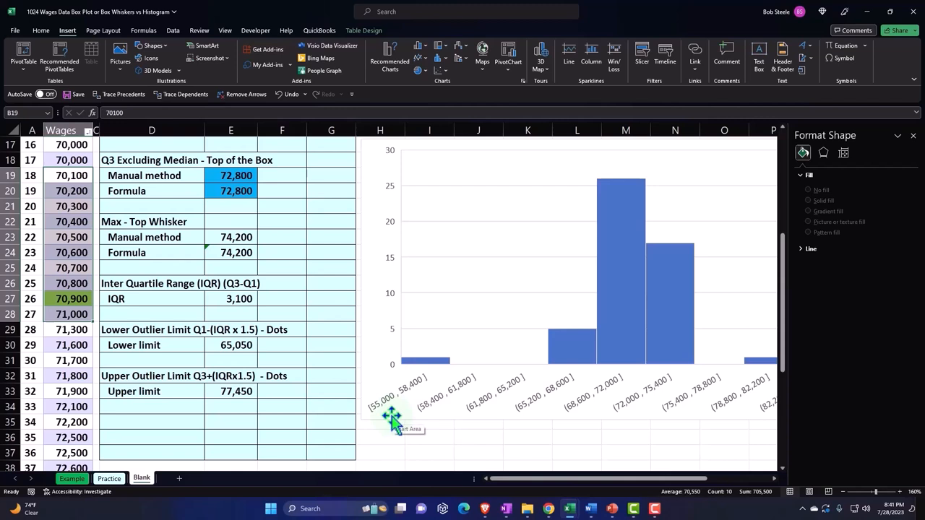